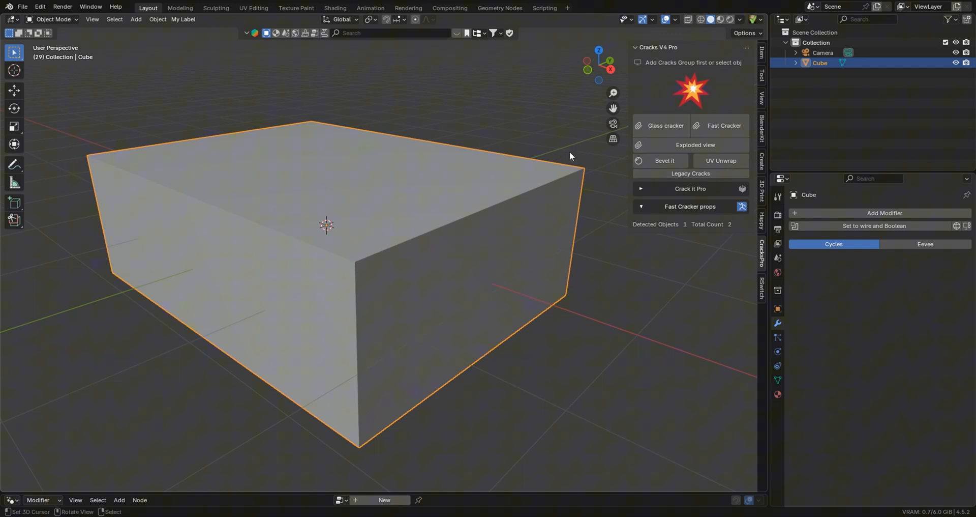
Step: Apply Fast Cracker to the cube and set Cube_empty.001 as its controlling Empty
{"action": "left_click", "coordinate": [723, 125]}
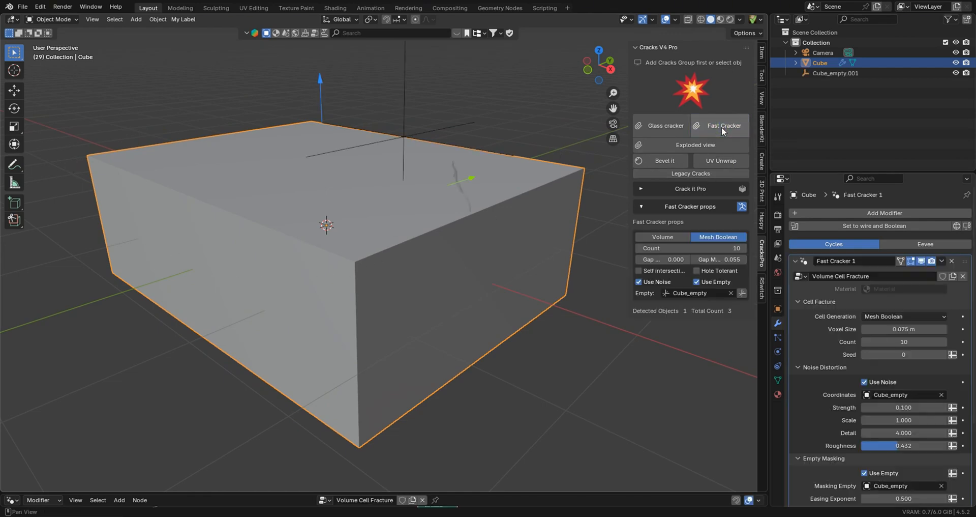
{"action": "left_click", "coordinate": [836, 73]}
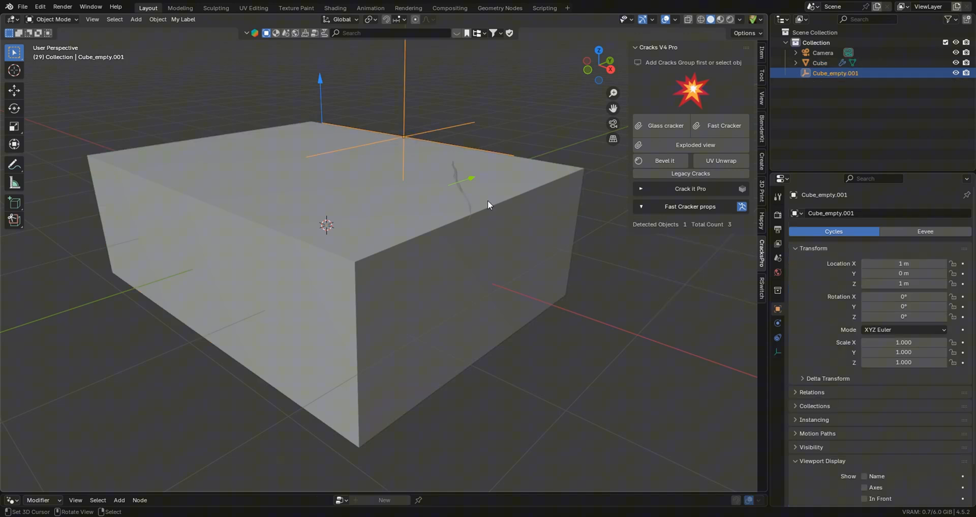
{"action": "left_click", "coordinate": [723, 125]}
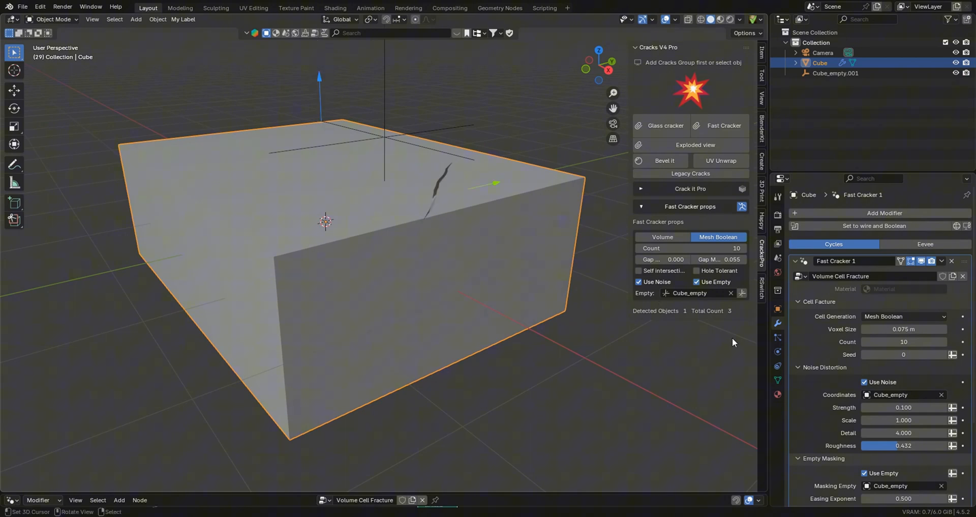
{"action": "left_click", "coordinate": [731, 292]}
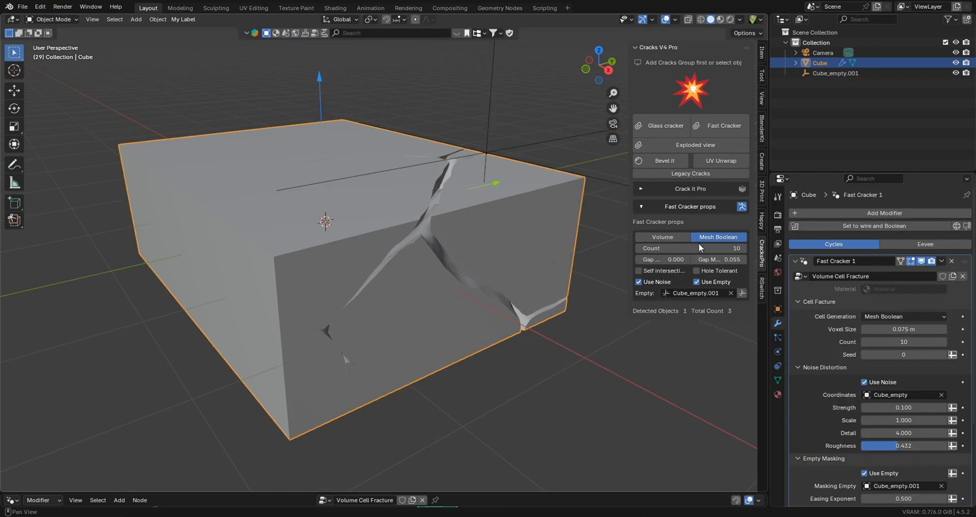
Step: Set the Fast Cracker Count to 25 and the modifier Voxel Size to 0.059 m
{"action": "left_click", "coordinate": [690, 248]}
{"action": "type", "text": "25"}
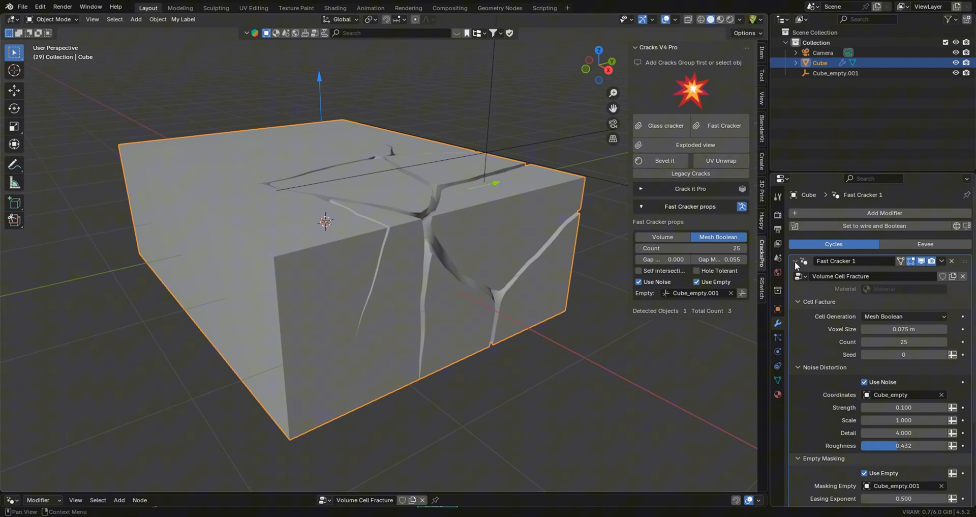
{"action": "double_click", "coordinate": [903, 328]}
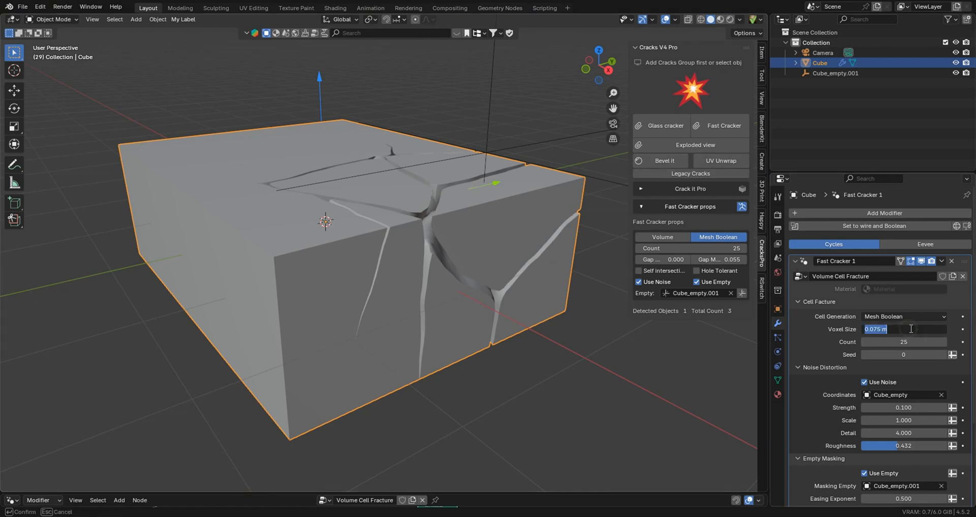
{"action": "type", "text": "0"}
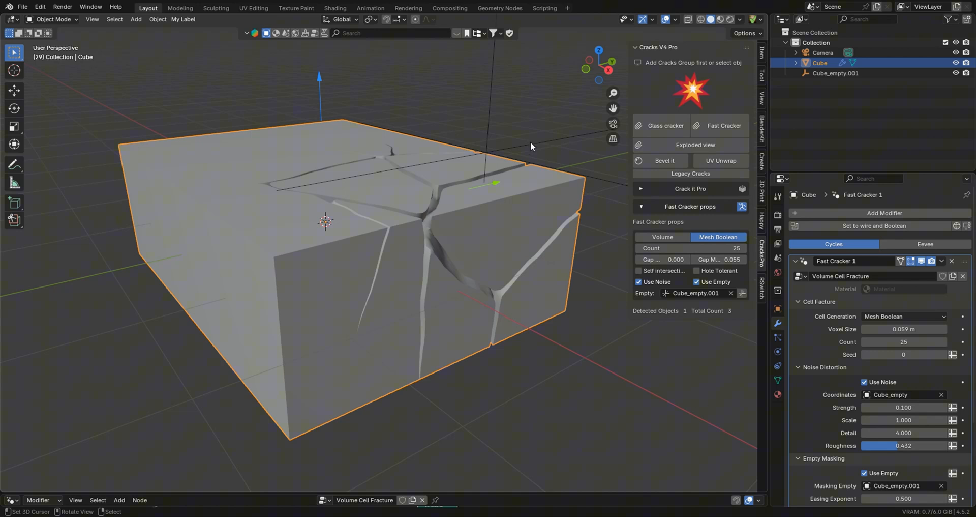
{"action": "mouse_move", "coordinate": [721, 161]}
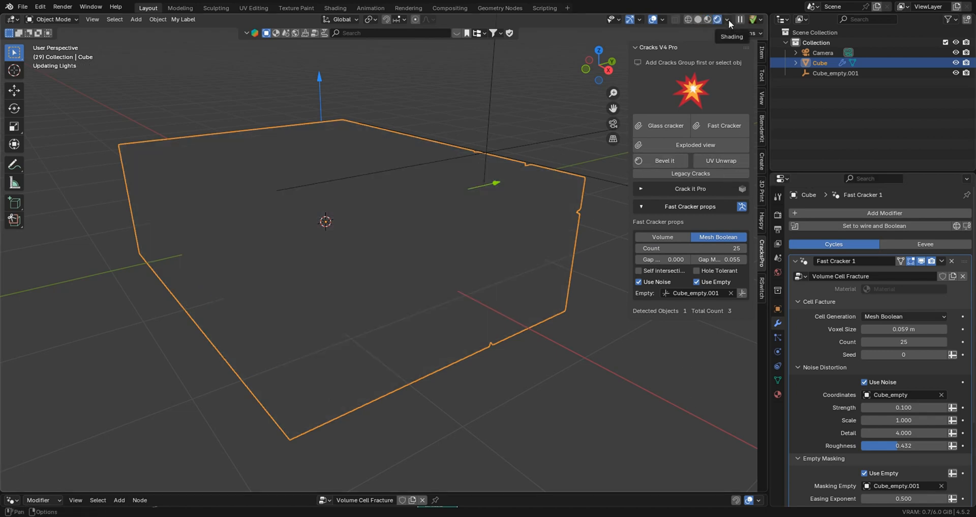
Step: Switch the viewport to Rendered shading and UV-unwrap the cracked cube with Stone.004
{"action": "left_click", "coordinate": [751, 19]}
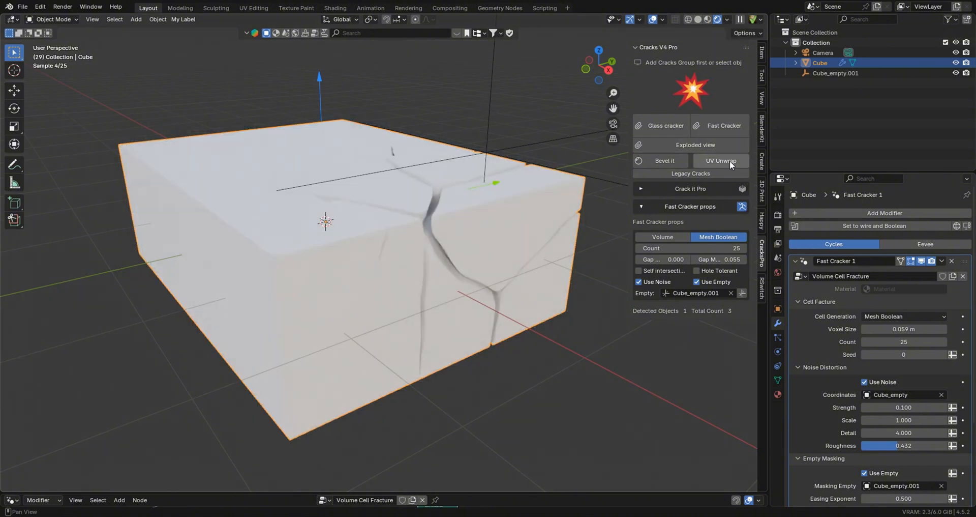
{"action": "left_click", "coordinate": [720, 161]}
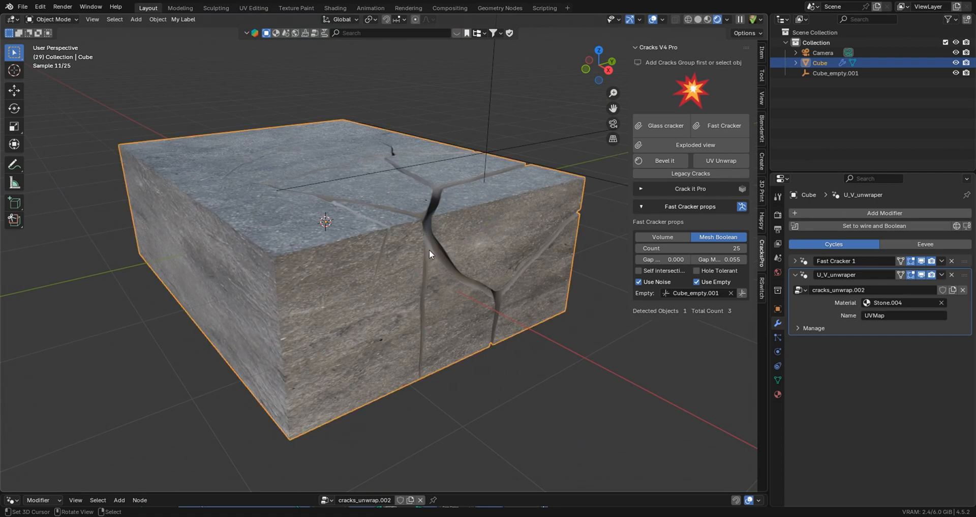
{"action": "mouse_move", "coordinate": [413, 236]}
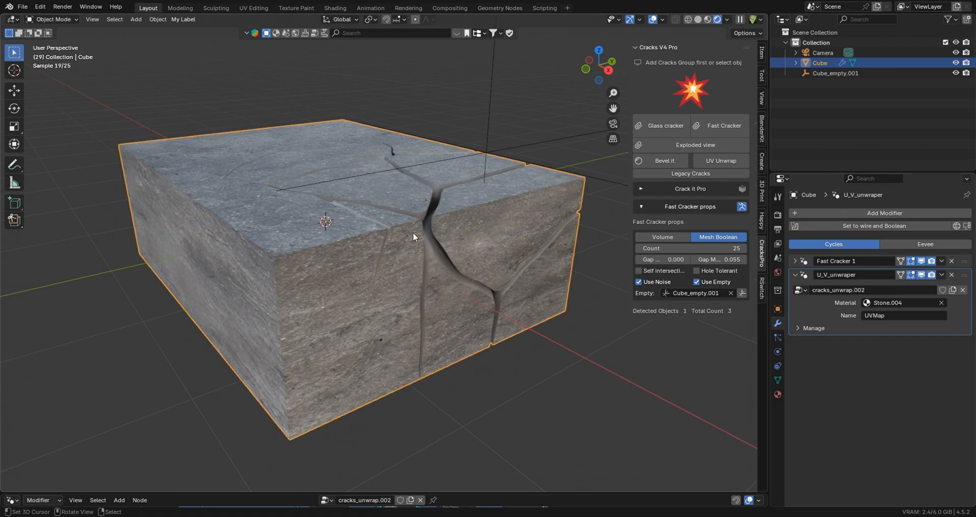
{"action": "mouse_move", "coordinate": [481, 222]}
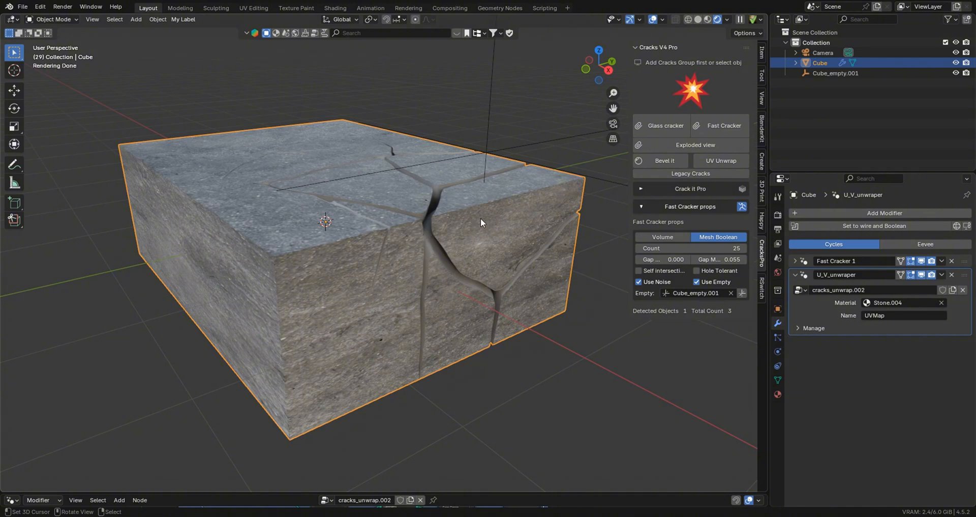
{"action": "mouse_move", "coordinate": [568, 233]}
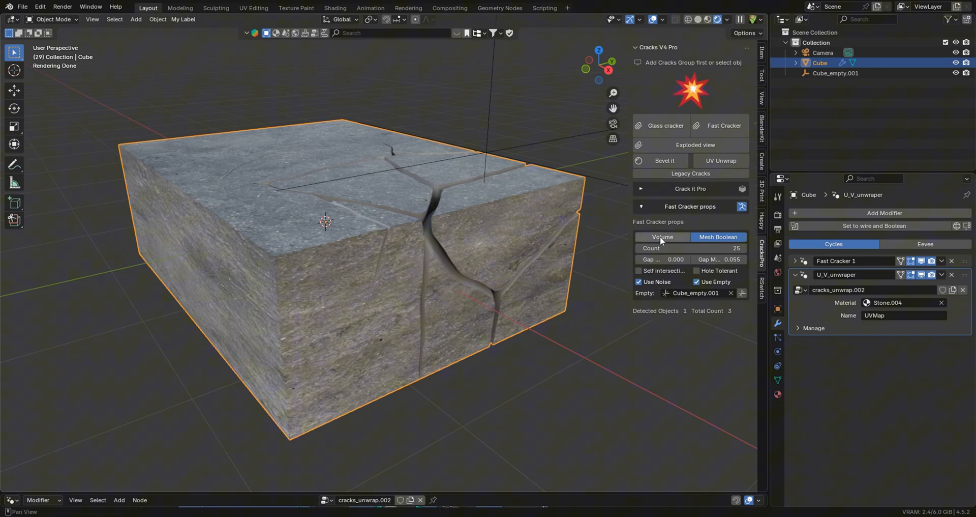
Step: Switch the fracture mode to Volume, inspect the chunky rock blocks, and reselect the cube
{"action": "left_click", "coordinate": [662, 236]}
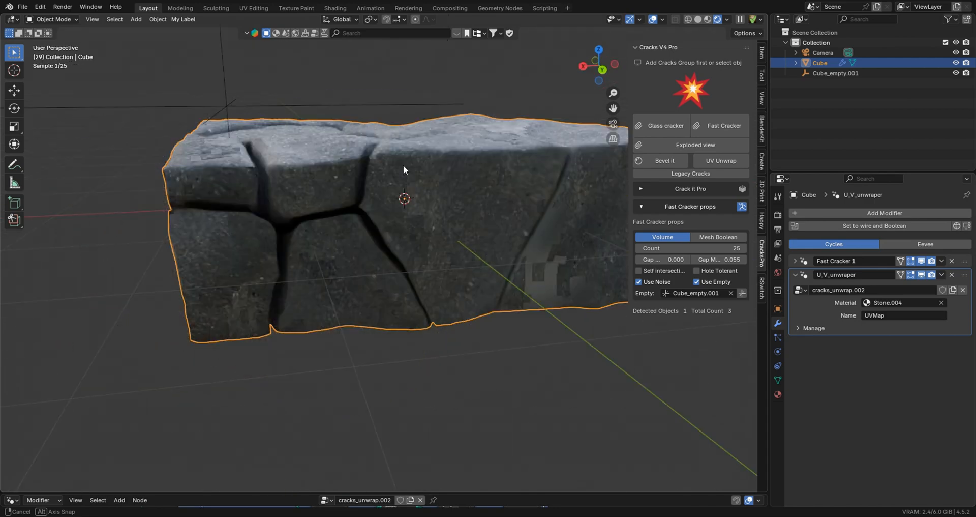
{"action": "left_click_drag", "start_coordinate": [483, 210], "coordinate": [613, 363]}
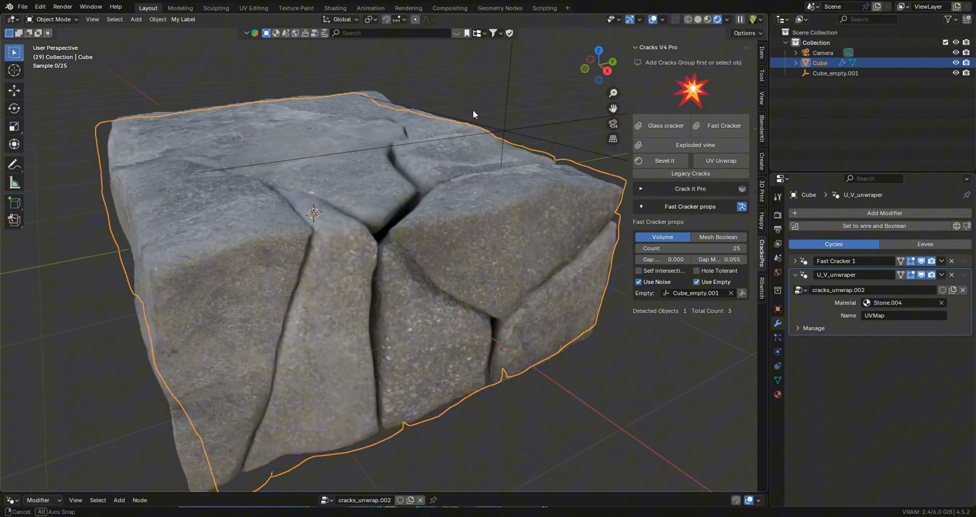
{"action": "left_click_drag", "start_coordinate": [474, 115], "coordinate": [336, 227]}
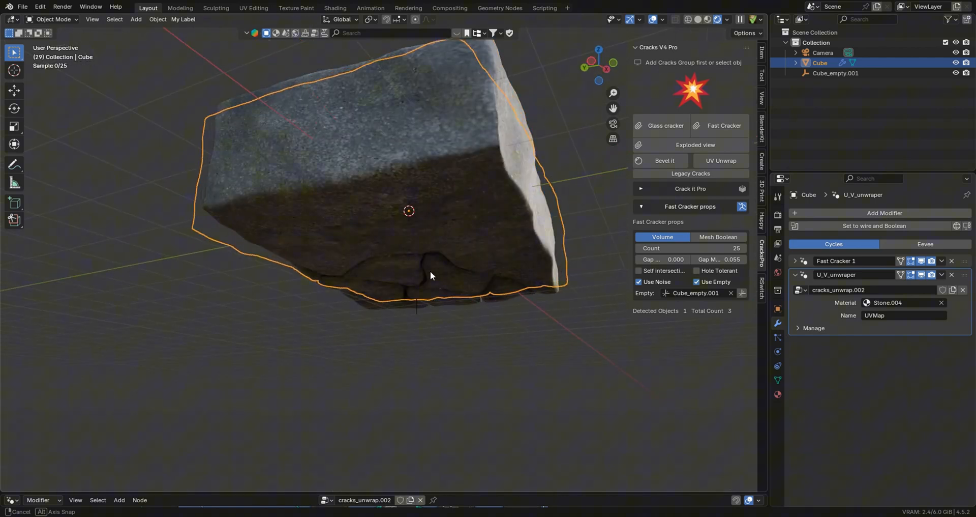
{"action": "left_click_drag", "start_coordinate": [429, 274], "coordinate": [320, 305]}
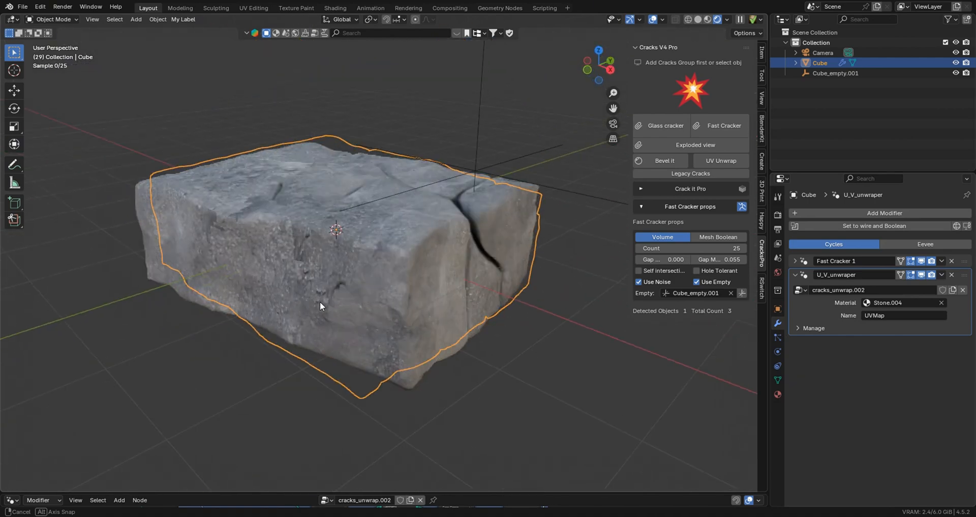
{"action": "left_click", "coordinate": [836, 73]}
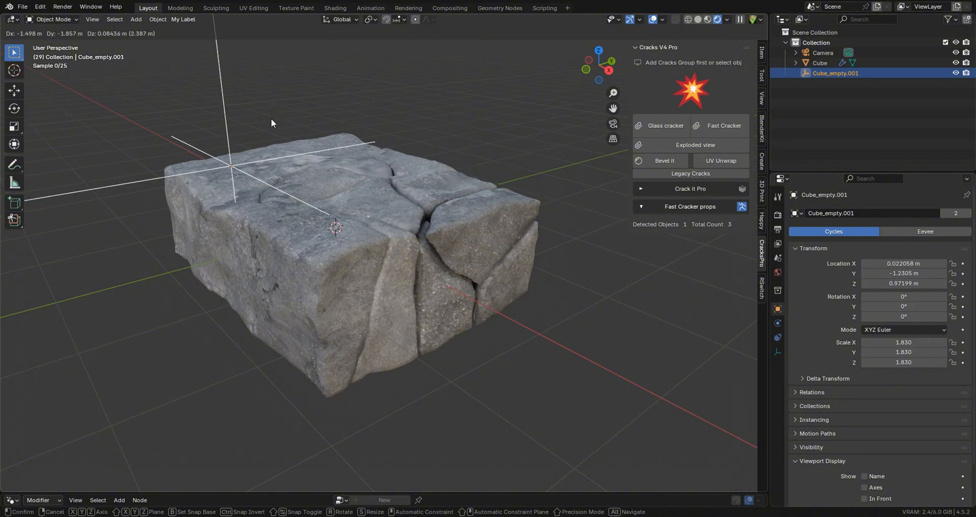
{"action": "left_click", "coordinate": [820, 63]}
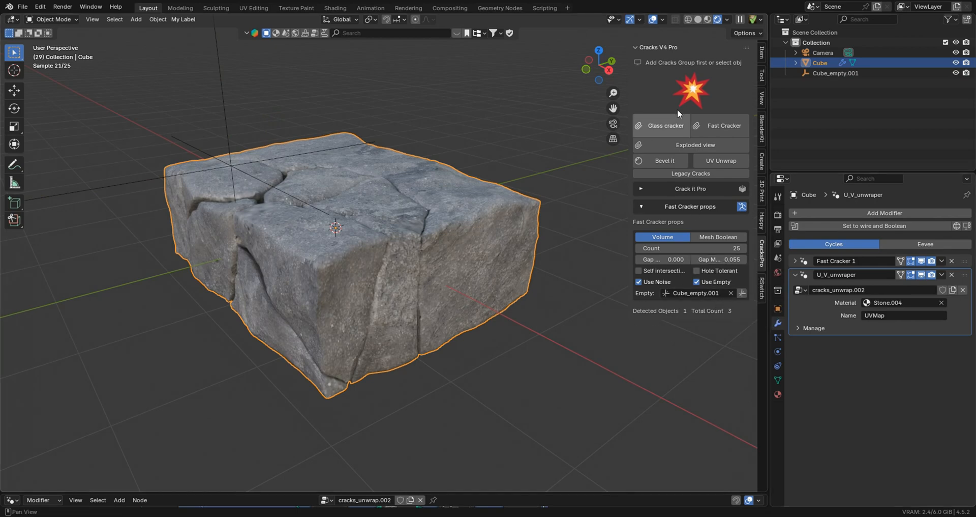
{"action": "mouse_move", "coordinate": [646, 138]}
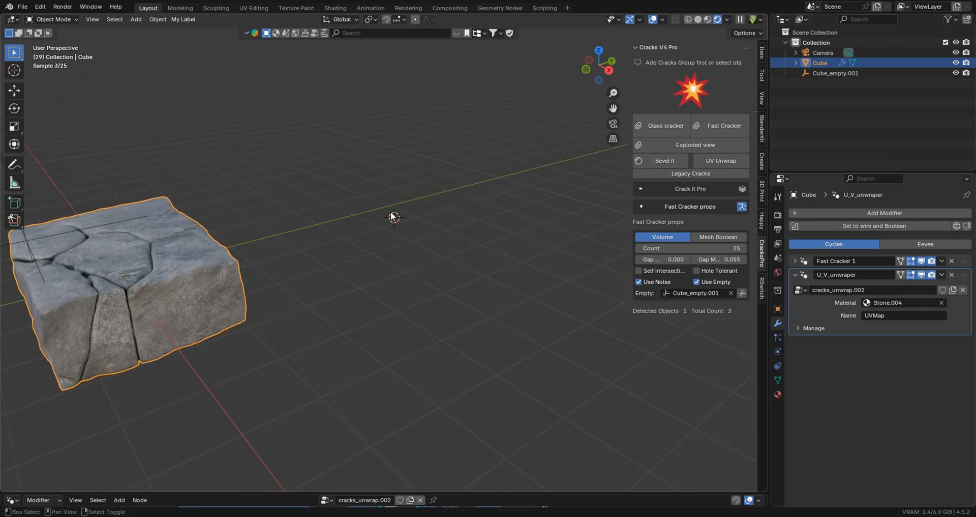
Step: Add a second cube cracked in Mesh Boolean mode and make its base colour blue
{"action": "left_click", "coordinate": [136, 18]}
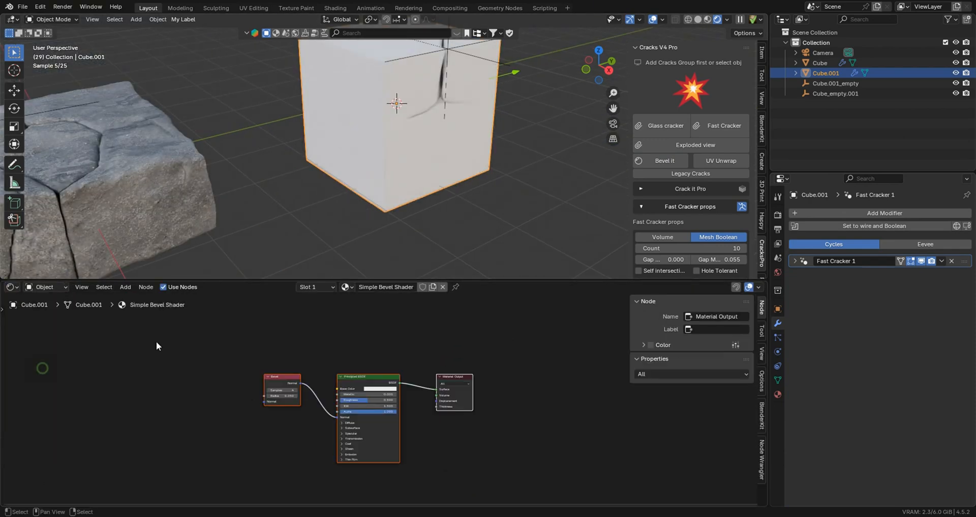
{"action": "left_click", "coordinate": [378, 381]}
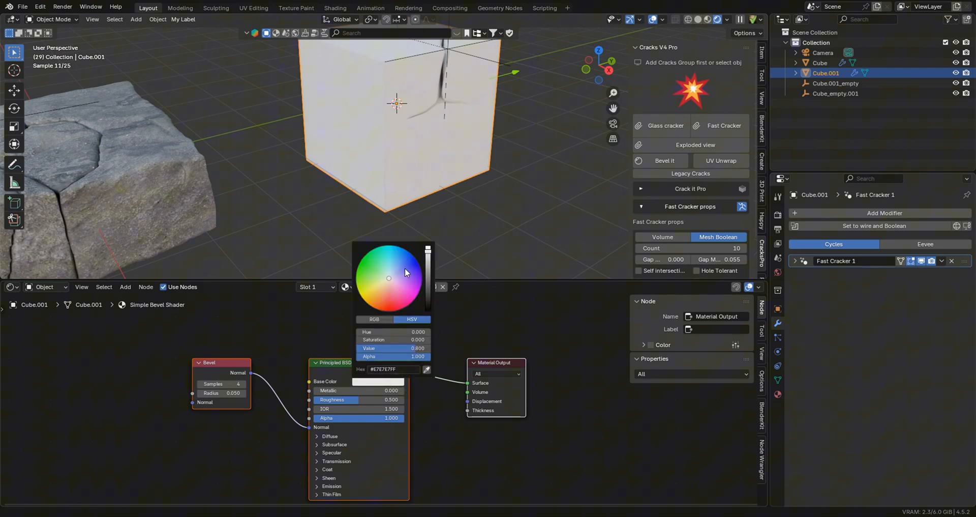
{"action": "left_click", "coordinate": [377, 283]}
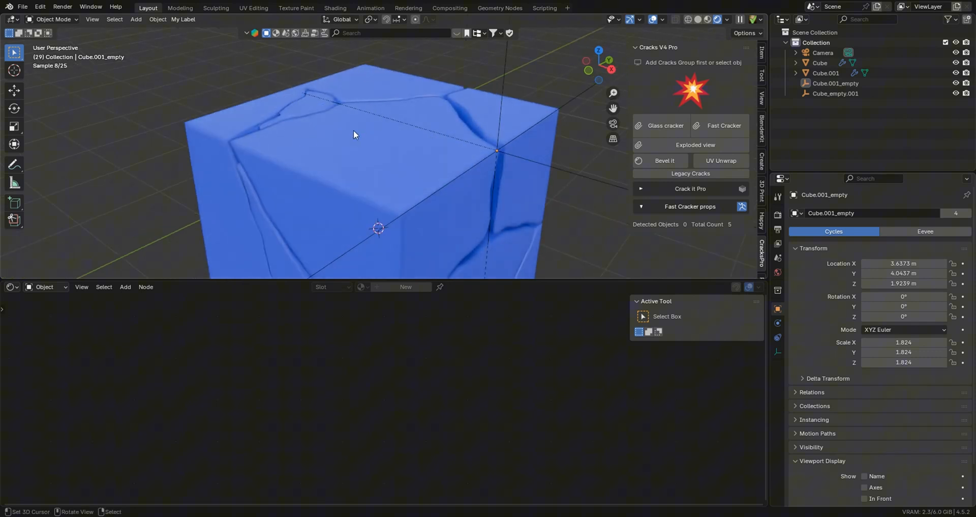
{"action": "mouse_move", "coordinate": [384, 146]}
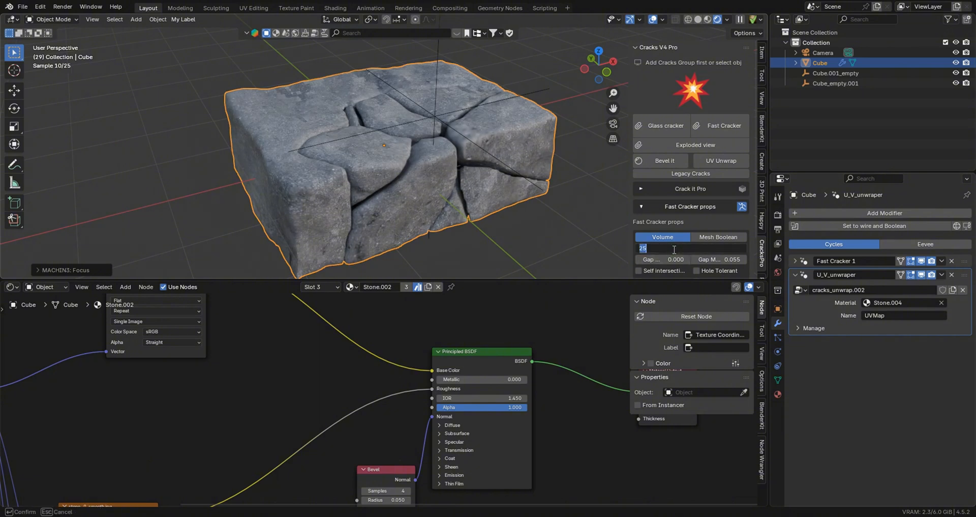
Step: Set the stone cube's crack Count to 100 and Voxel Size to 0.03 m
{"action": "type", "text": "100"}
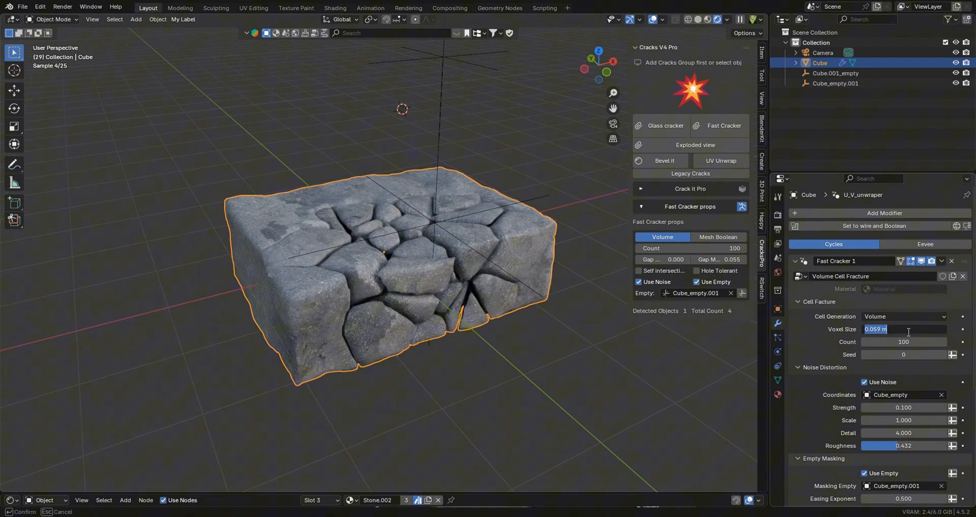
{"action": "type", "text": ".03"}
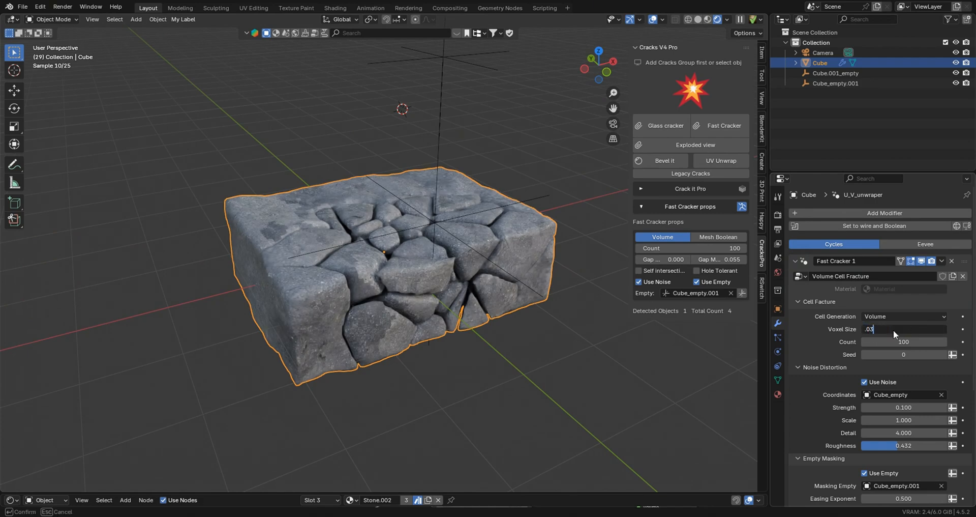
{"action": "mouse_move", "coordinate": [370, 208]}
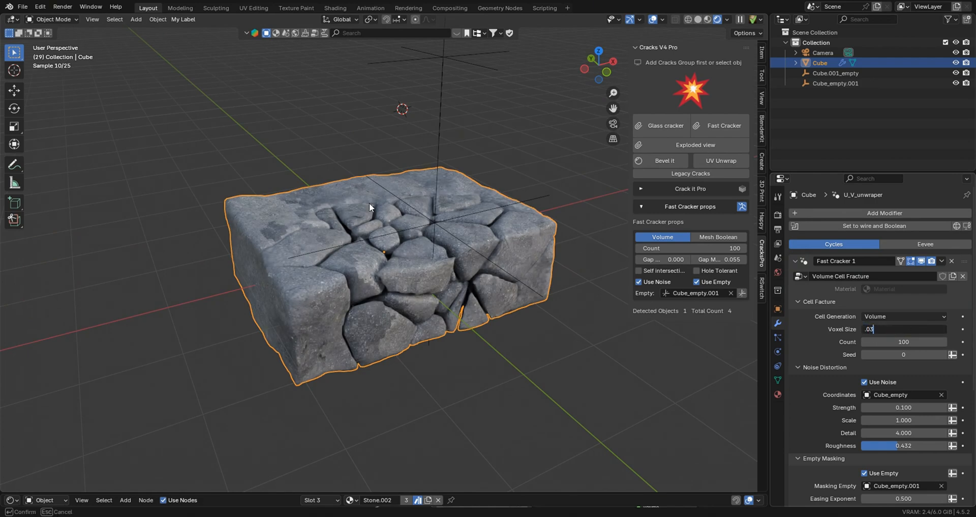
{"action": "mouse_move", "coordinate": [510, 189]}
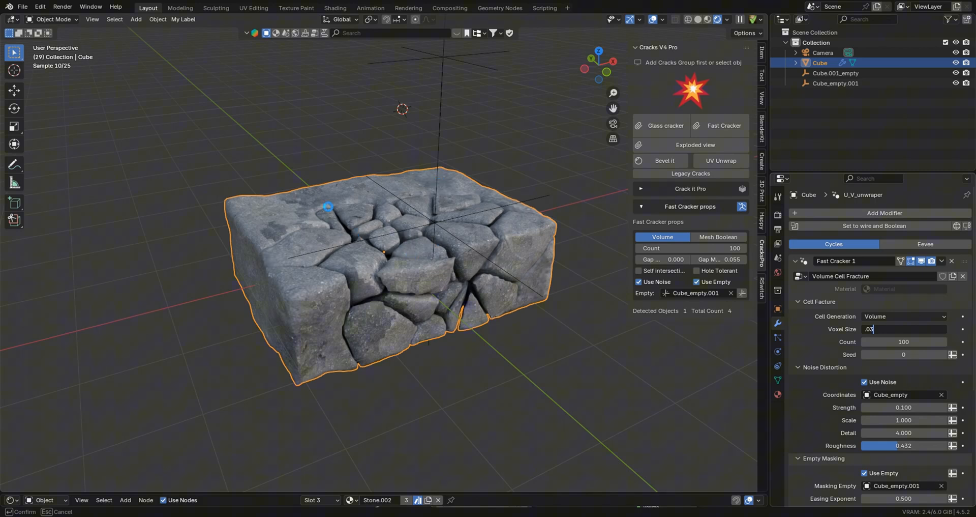
{"action": "left_click_drag", "start_coordinate": [328, 206], "coordinate": [407, 255]}
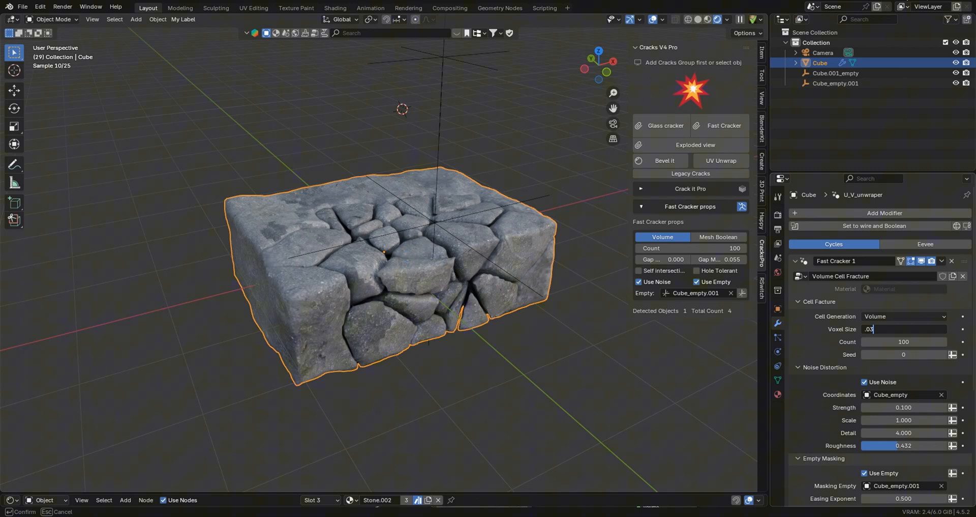
{"action": "key", "text": "Return"}
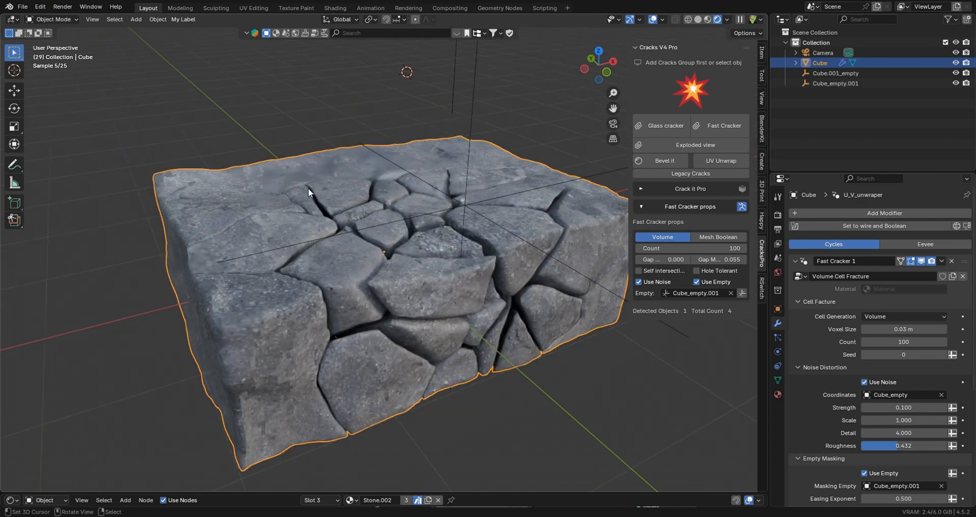
{"action": "mouse_move", "coordinate": [466, 217]}
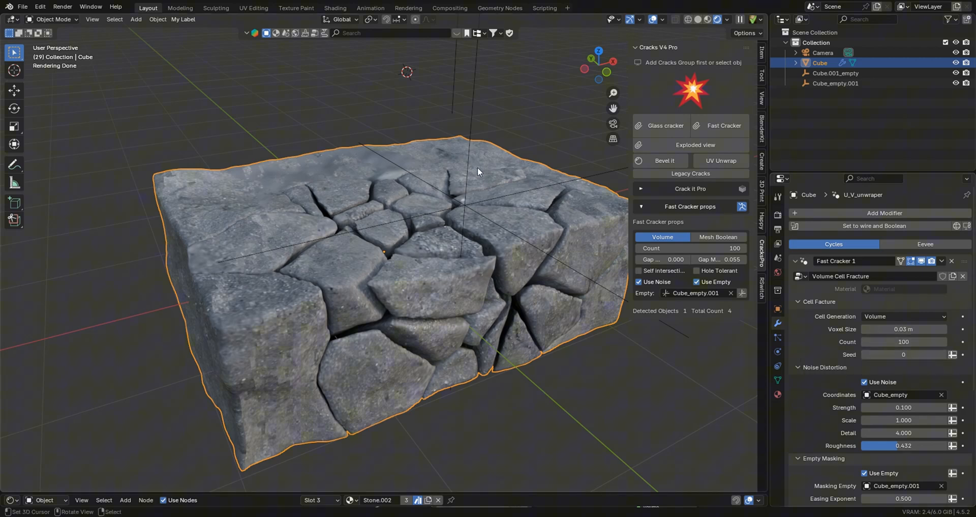
{"action": "mouse_move", "coordinate": [300, 303]}
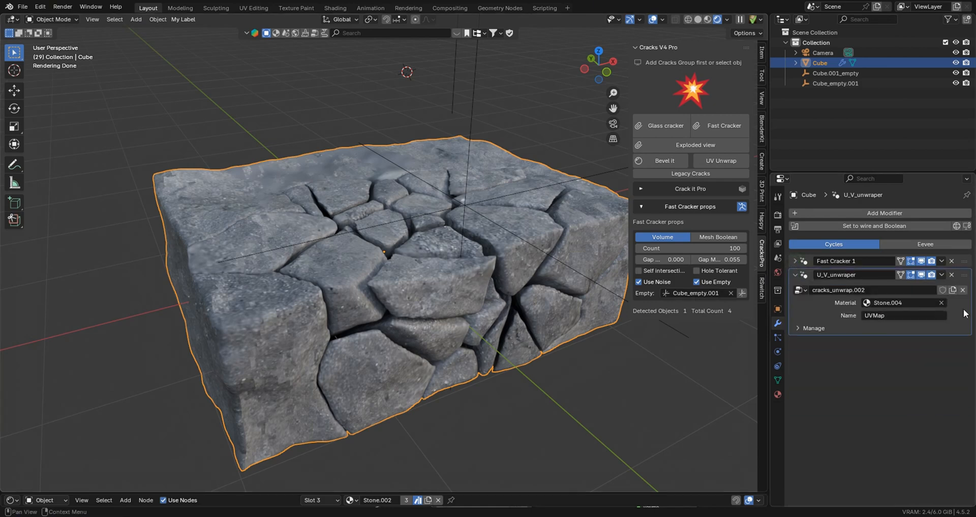
{"action": "left_click", "coordinate": [867, 302]}
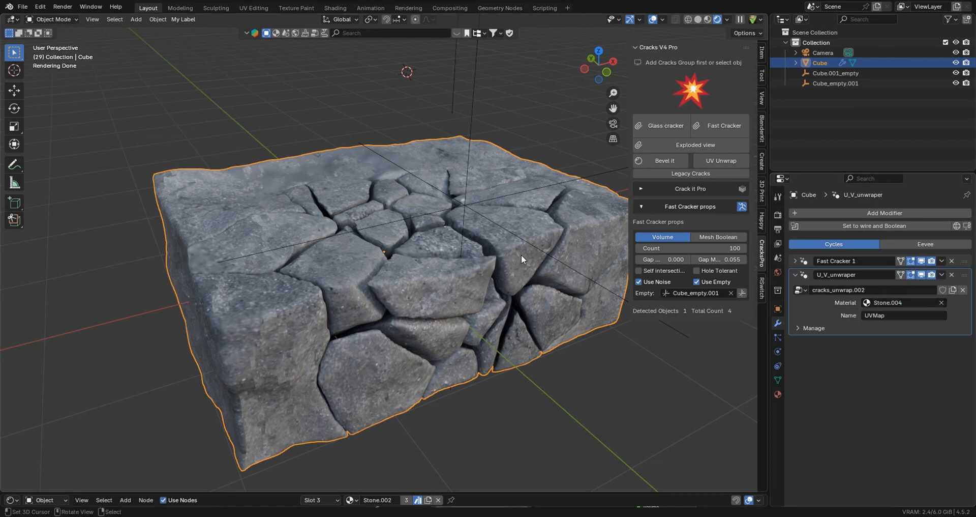
{"action": "mouse_move", "coordinate": [356, 219]}
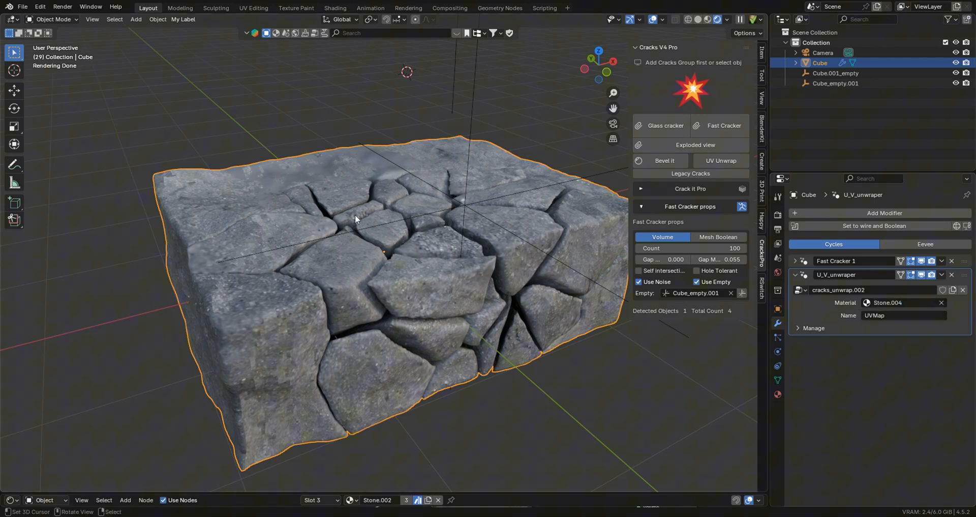
{"action": "mouse_move", "coordinate": [375, 249]}
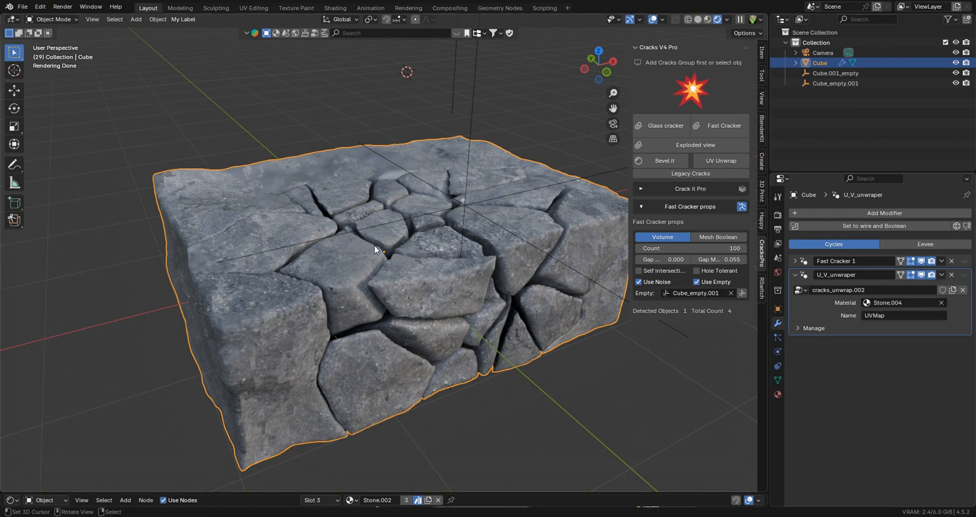